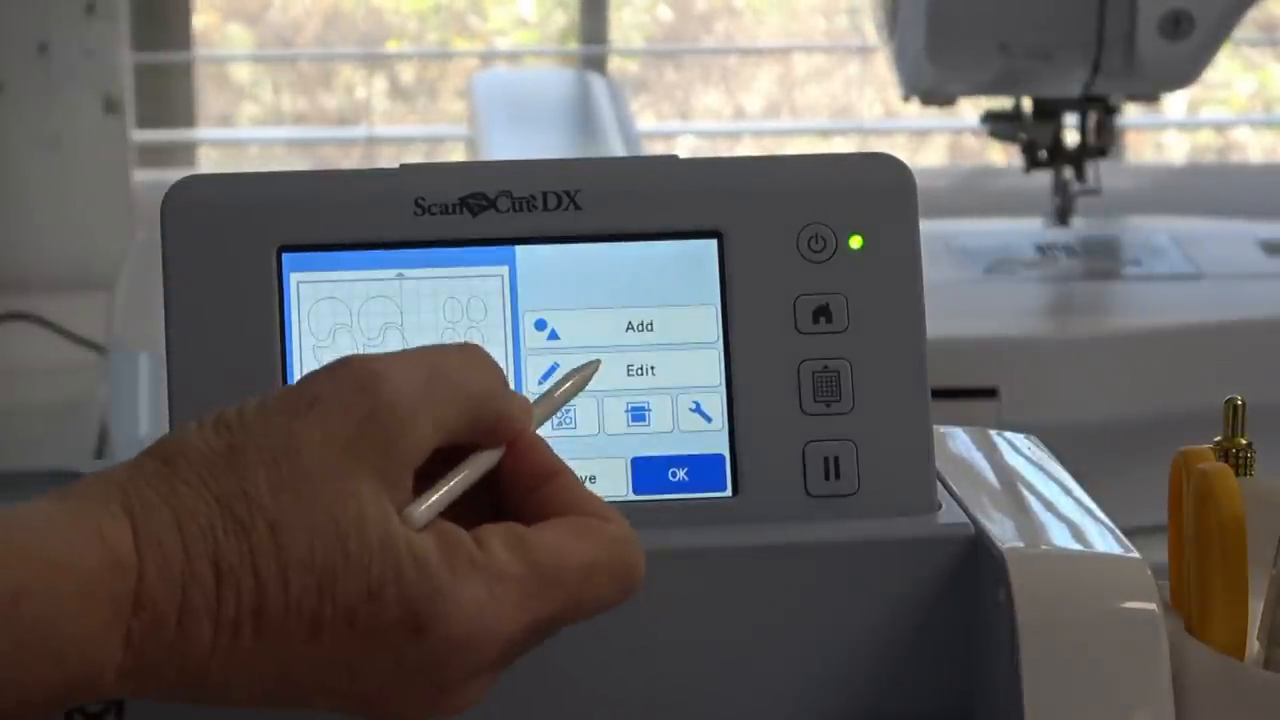
Request deletion of the boxed lower-left group of shapes from the mat layout.
left_click(639, 369)
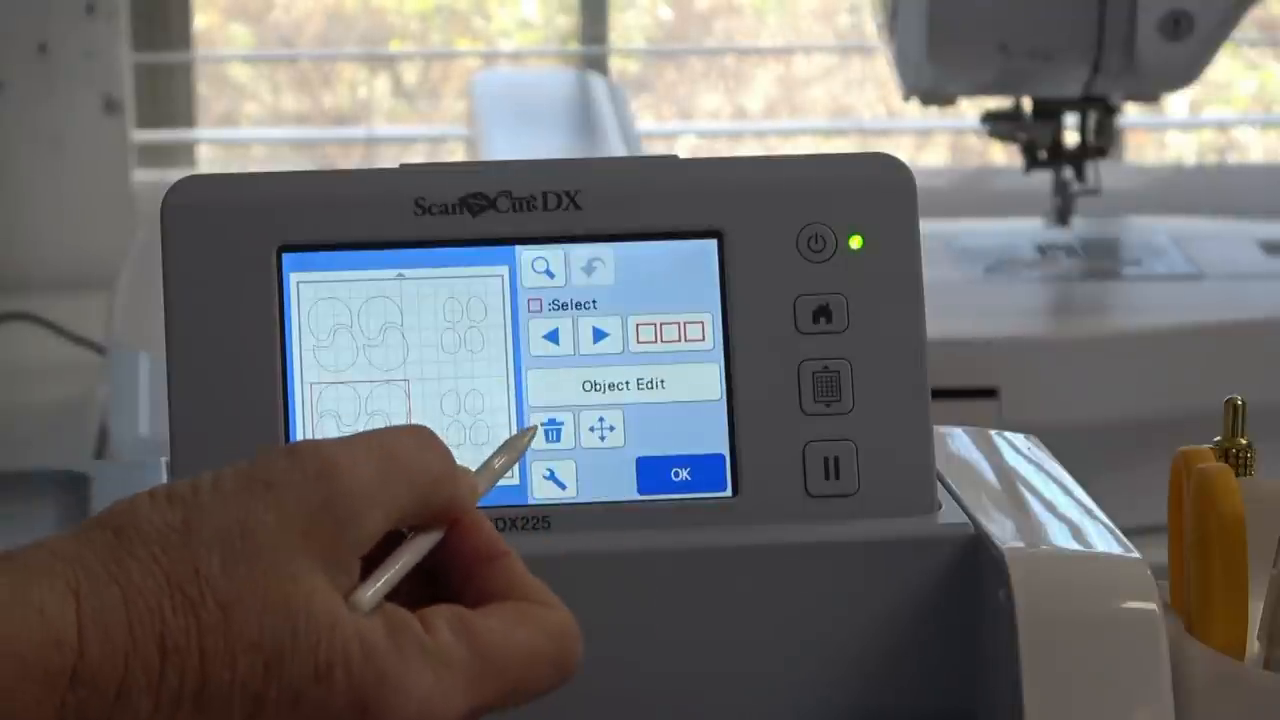
left_click(553, 429)
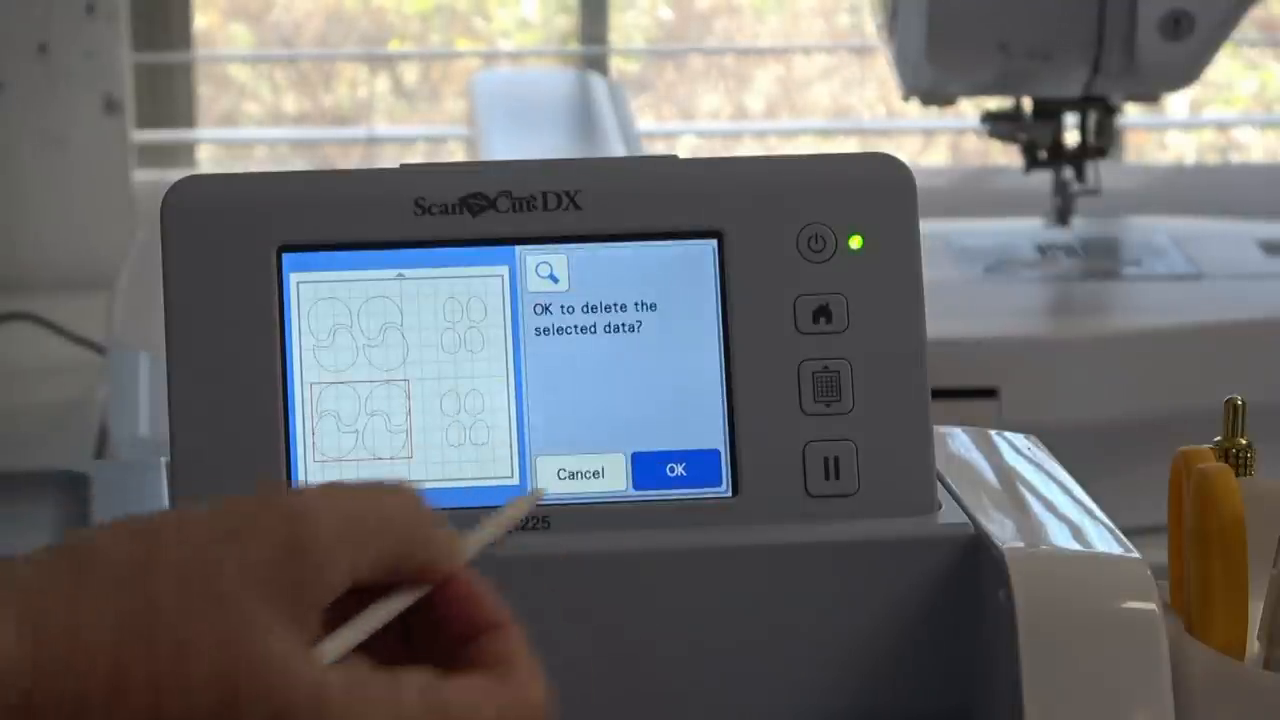